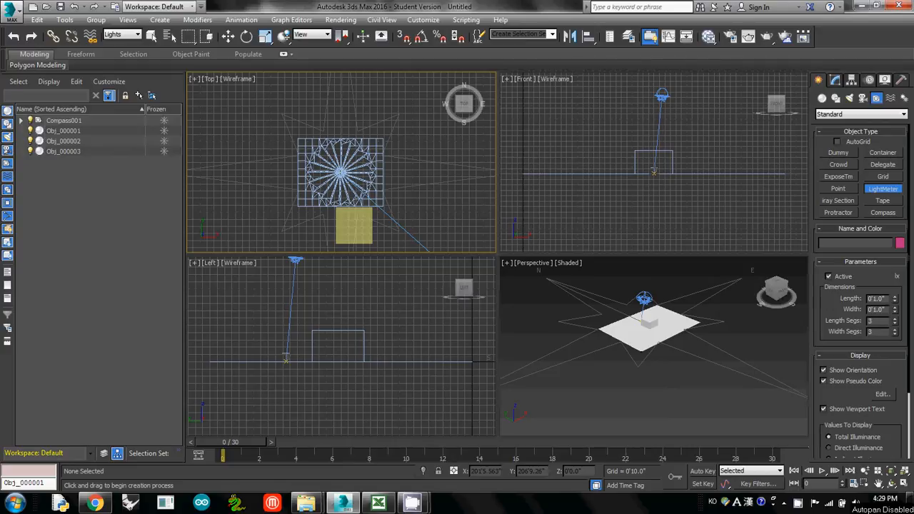
Start the Light Meter tool from Rendering > Lighting Analysis - Create
drag(354, 225, 382, 211)
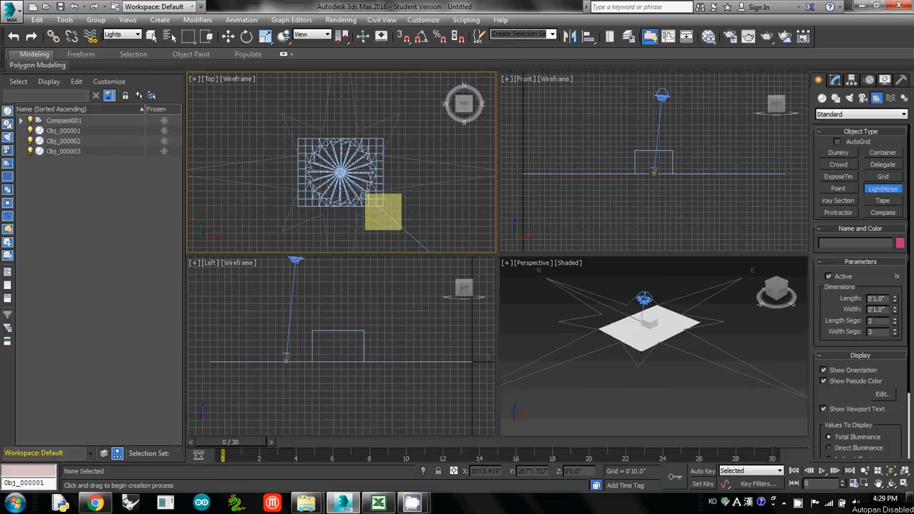
drag(382, 211, 415, 171)
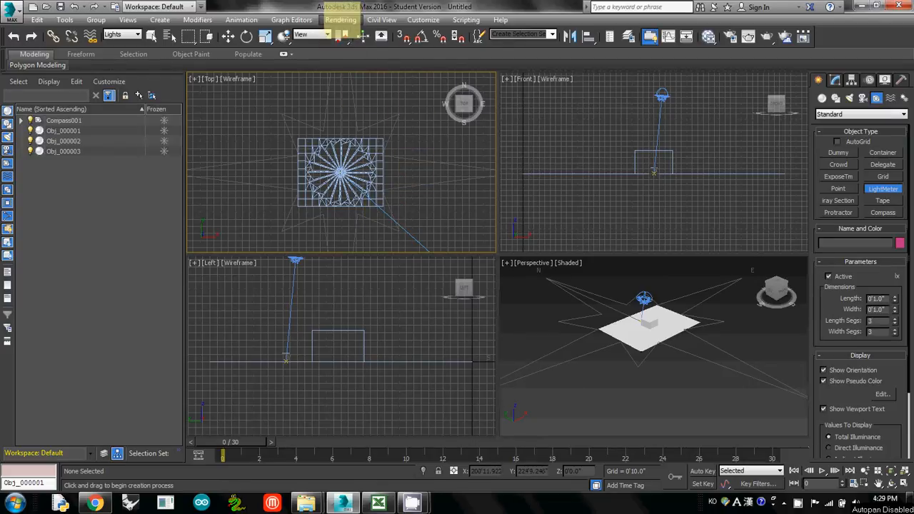
click(341, 19)
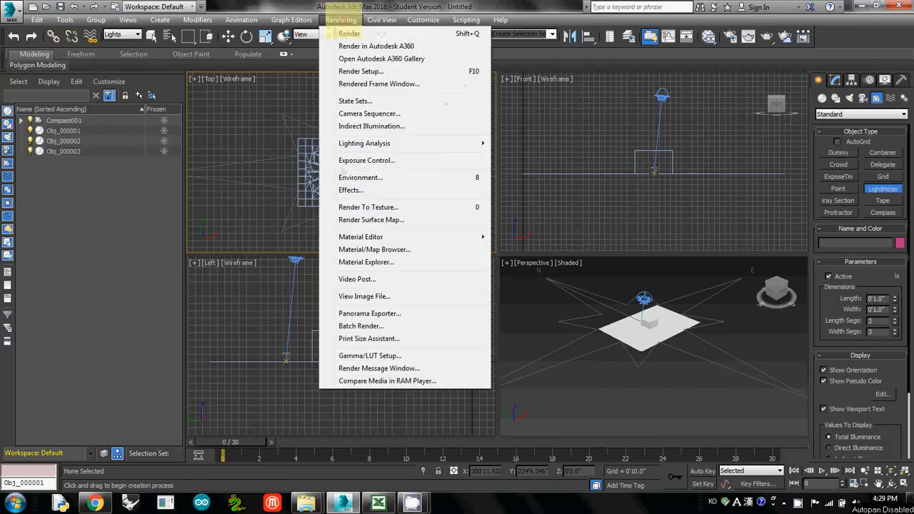
mouse_move(364, 143)
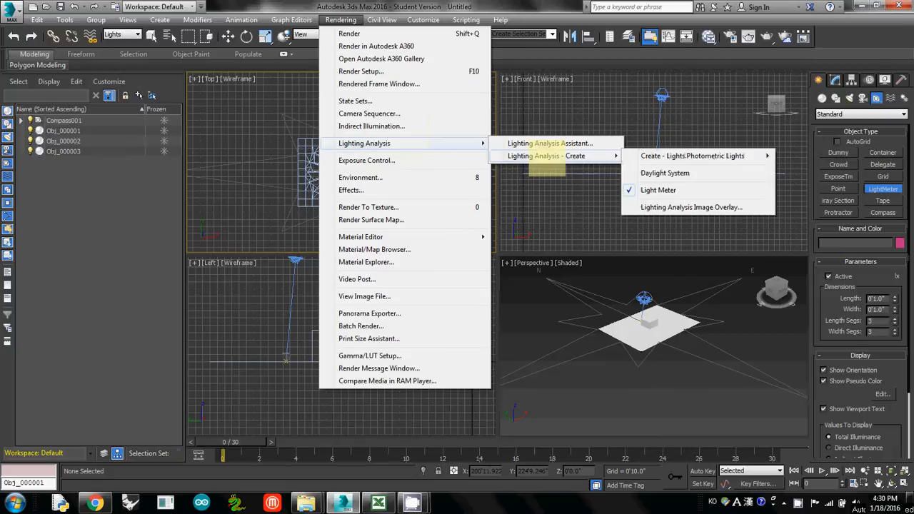
mouse_move(659, 189)
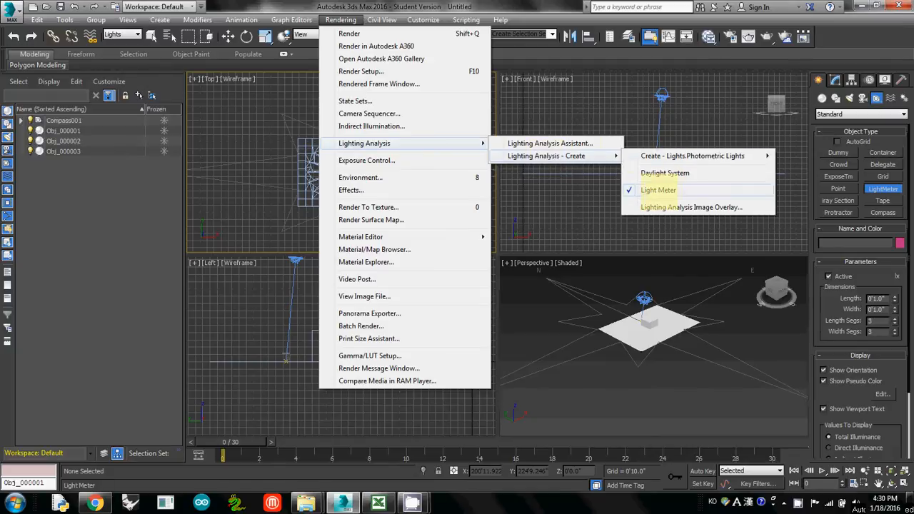
mouse_move(658, 190)
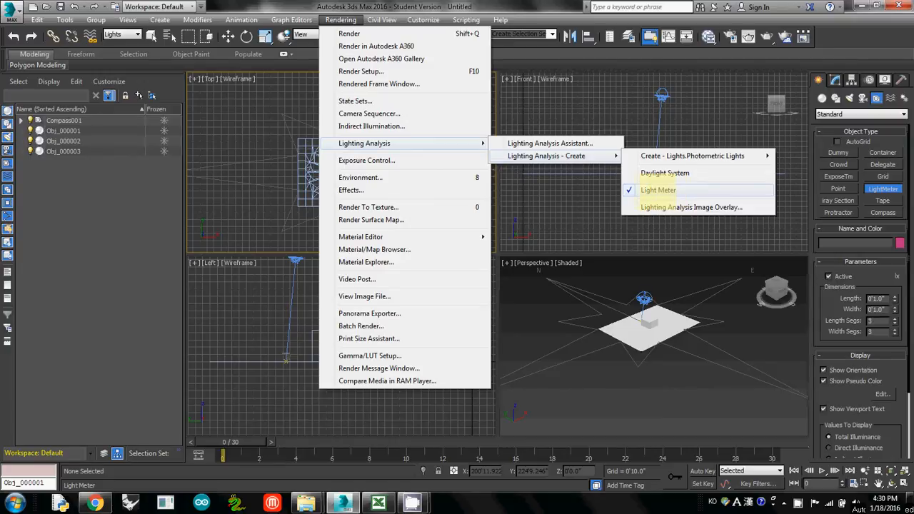
click(658, 190)
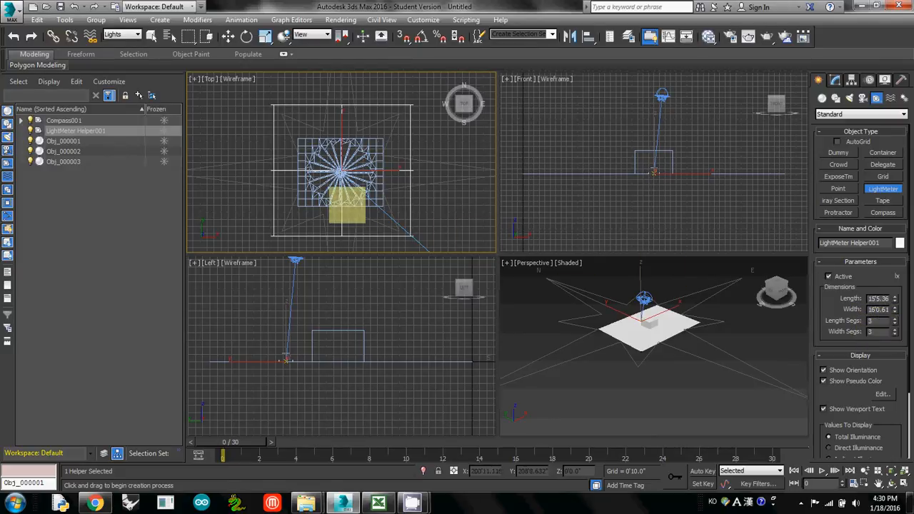
Drag out a LightMeter helper over the shading device in the Top viewport
drag(347, 208, 268, 107)
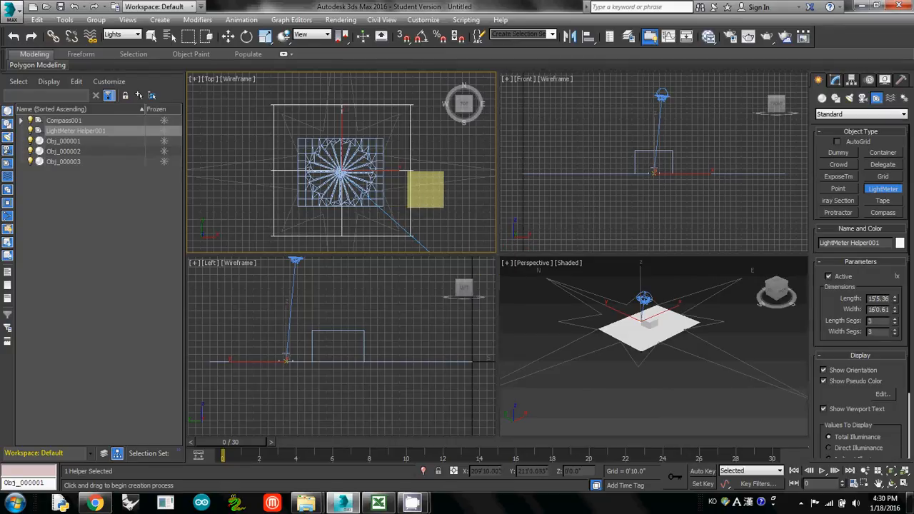
drag(425, 189, 335, 128)
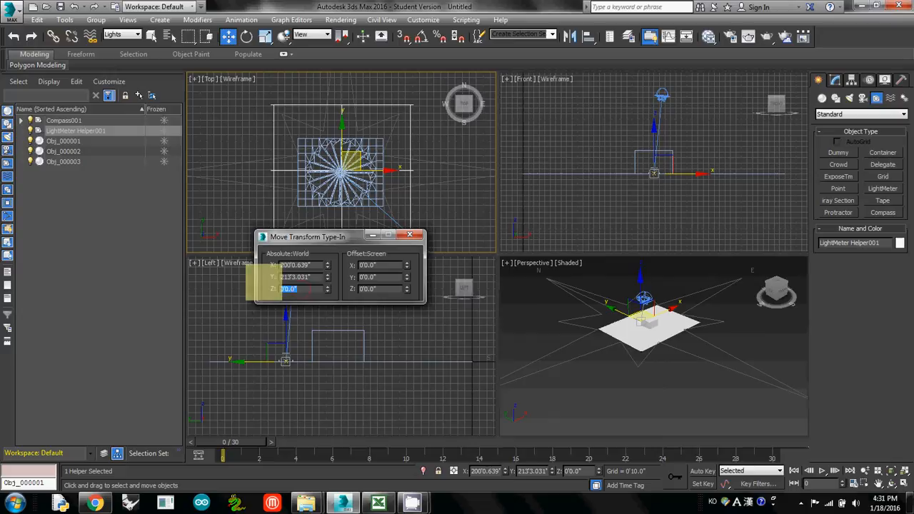
Move the light meter to Absolute Z of 1'0" via Move Transform Type-In
text(1)
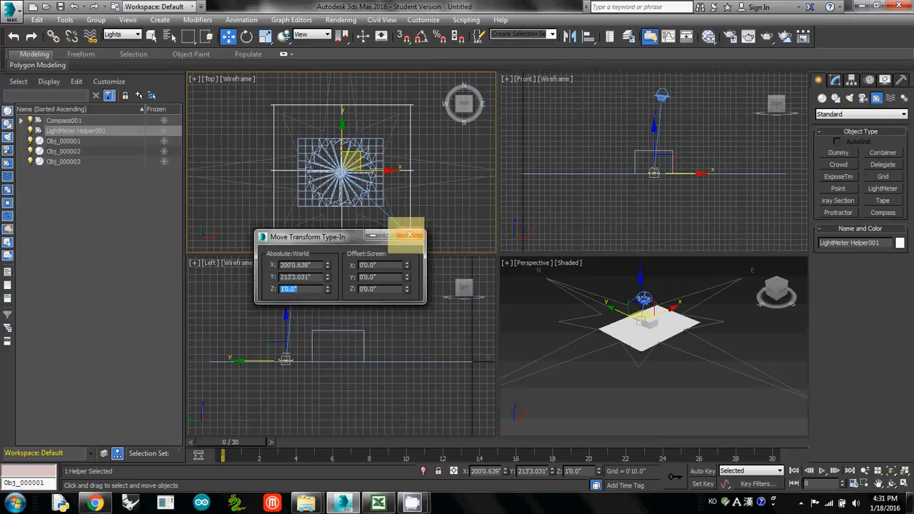
mouse_move(411, 236)
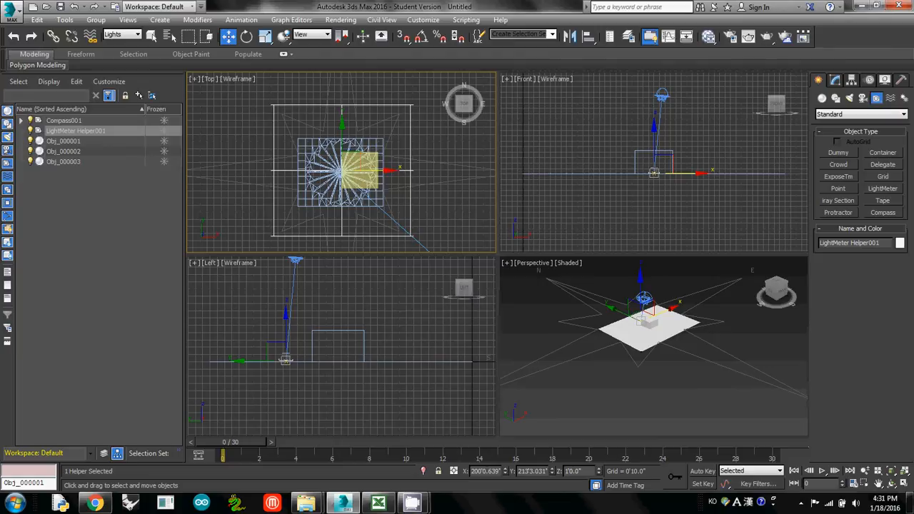
drag(364, 168, 428, 192)
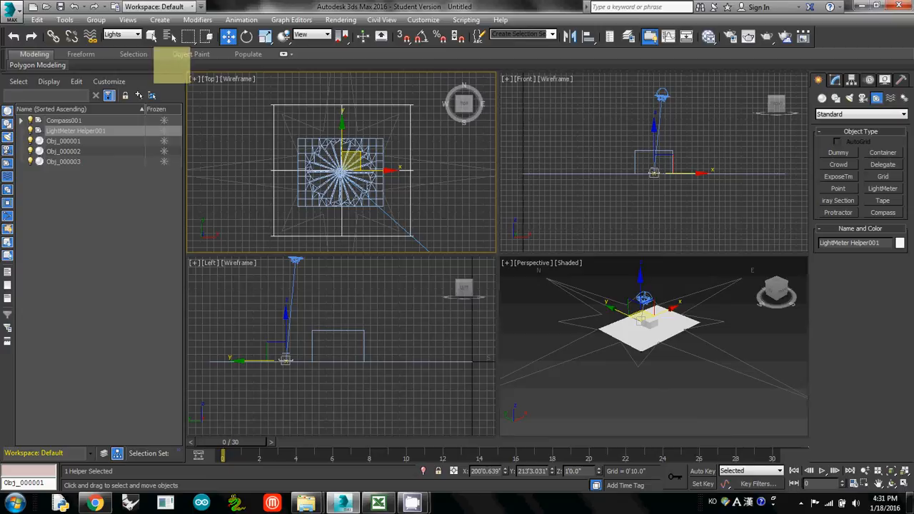
Restrict the selection filter to Helpers only
click(121, 34)
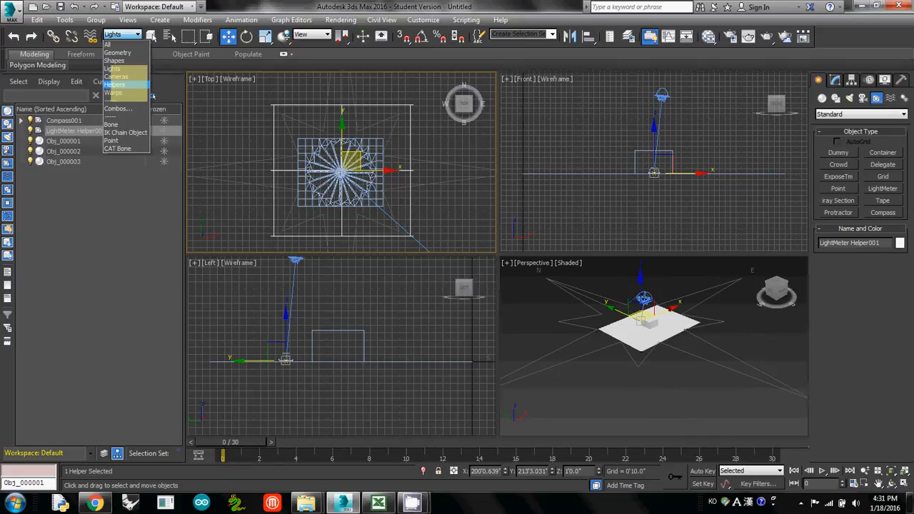
click(115, 84)
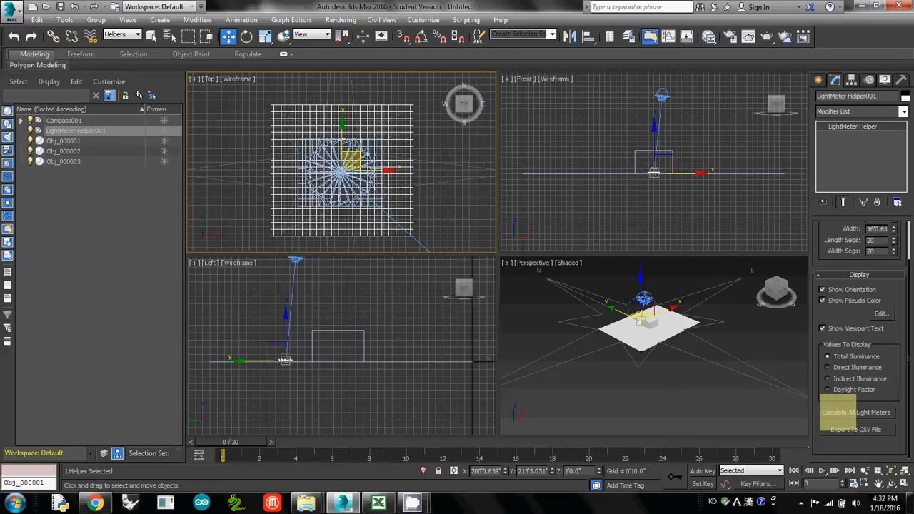
Calculate illuminance readings for all light meters
click(856, 413)
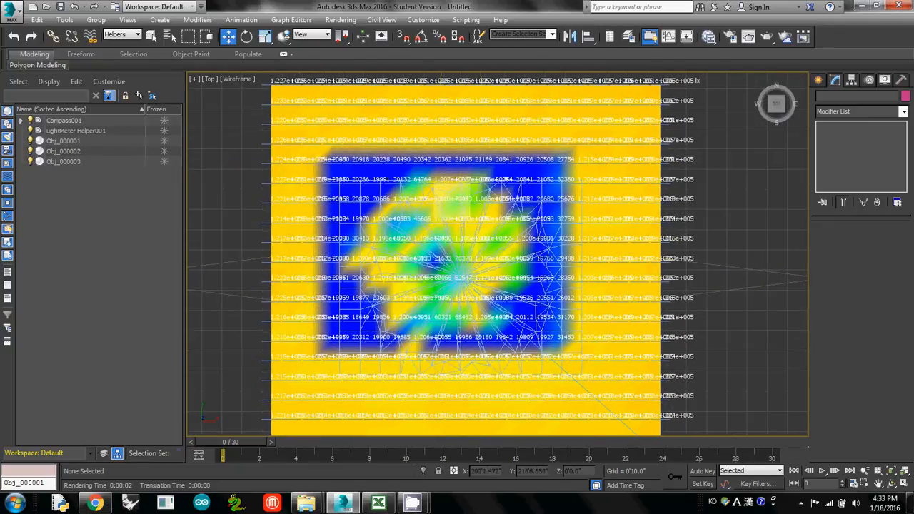
Launch the Lighting Analysis Assistant from Rendering > Lighting Analysis
click(341, 19)
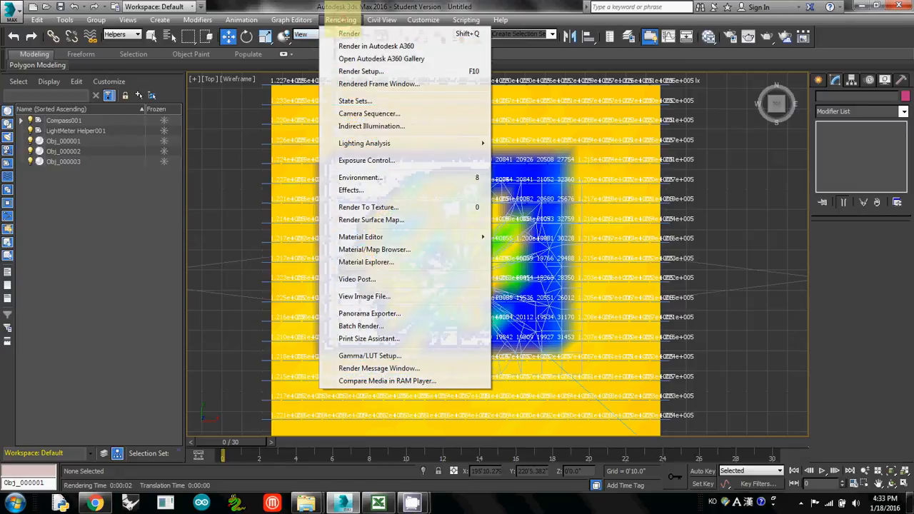
mouse_move(365, 143)
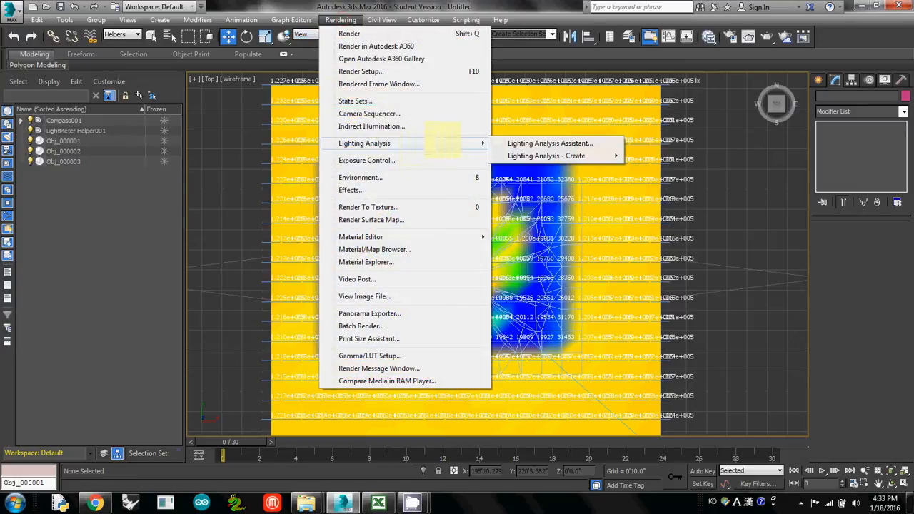
mouse_move(550, 143)
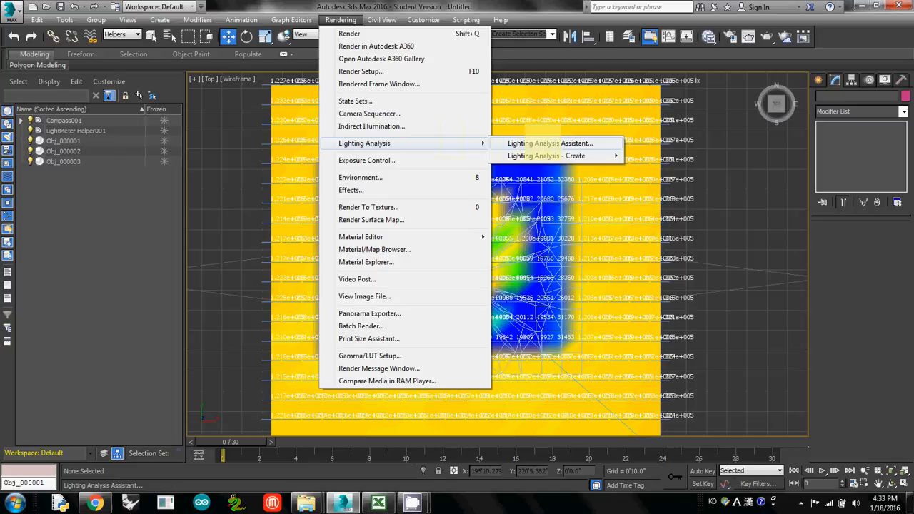
click(550, 143)
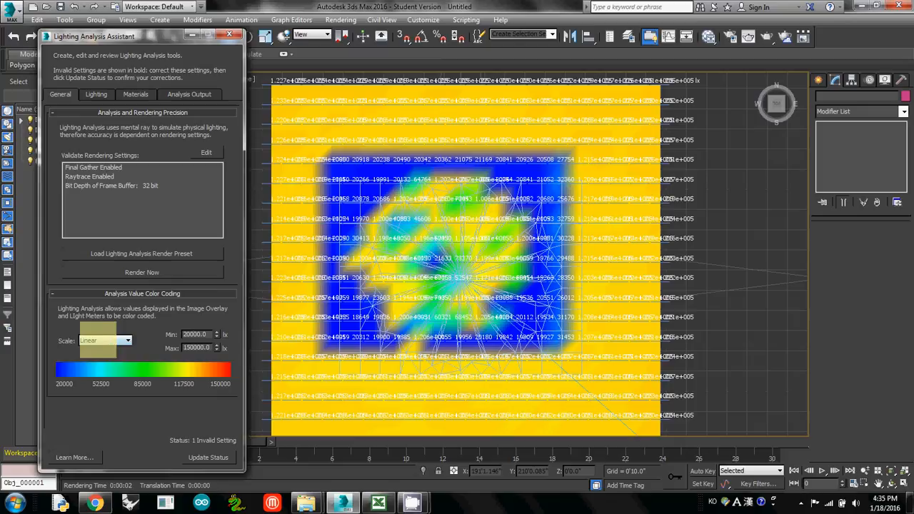
Change the Assistant's color scale type from Linear to Logarithmic and refresh
click(128, 340)
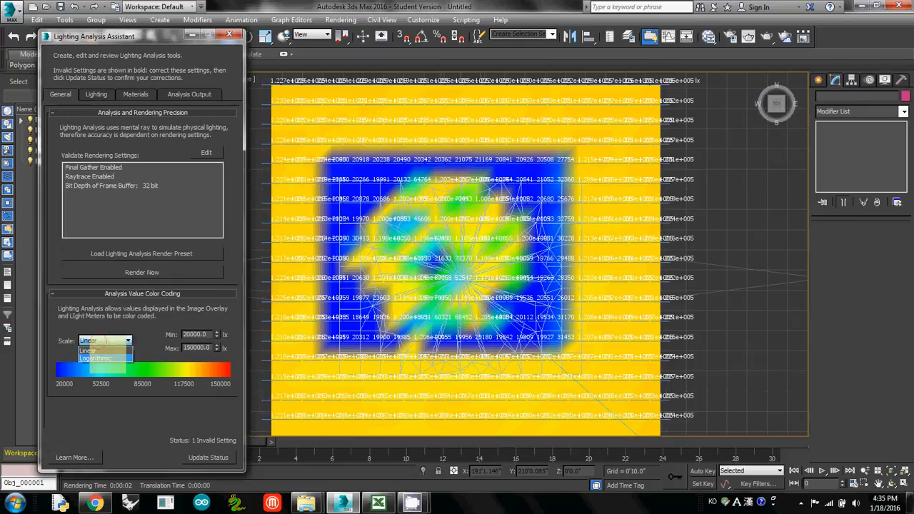
click(95, 359)
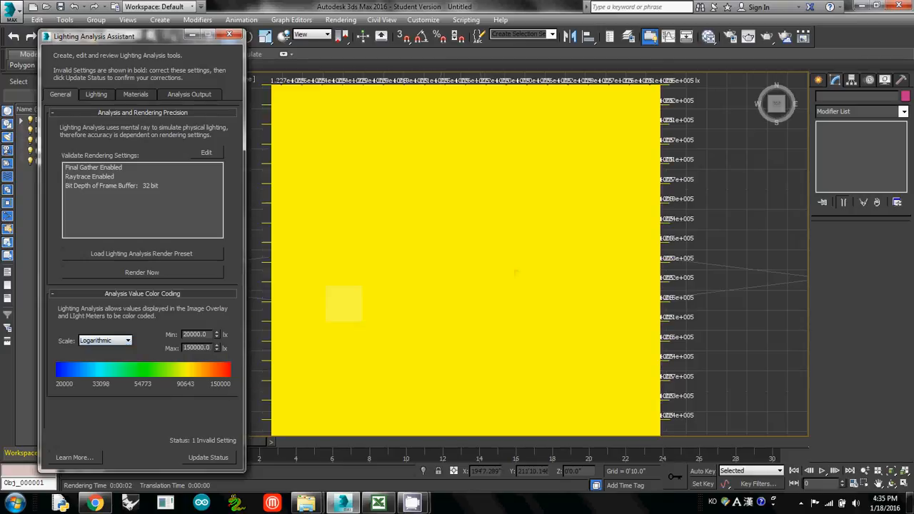
click(141, 272)
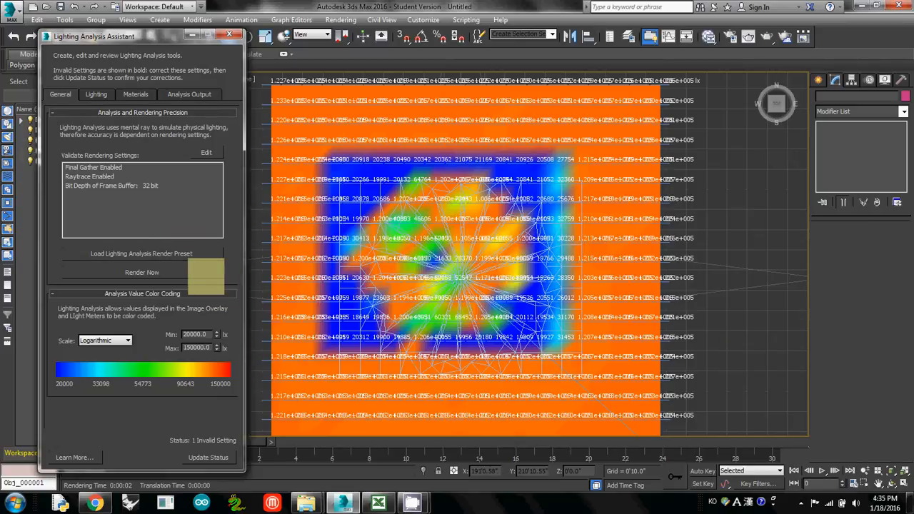
mouse_move(142, 272)
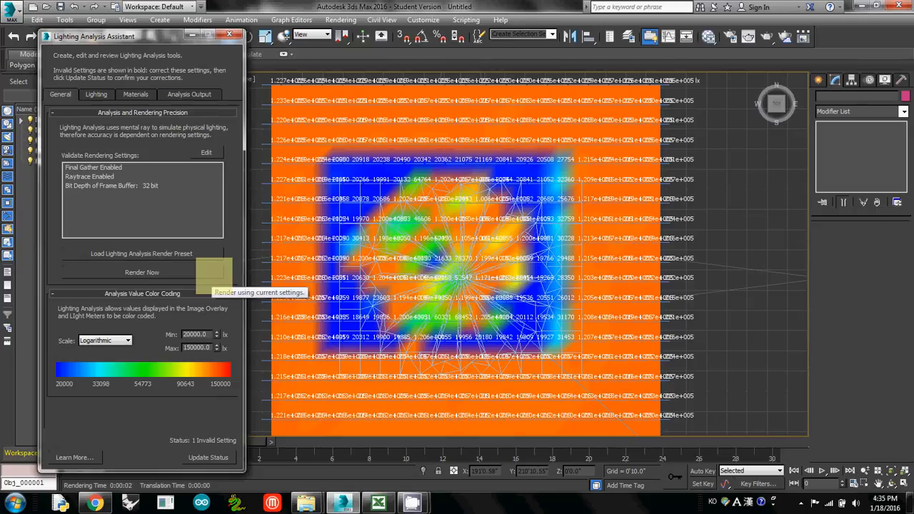